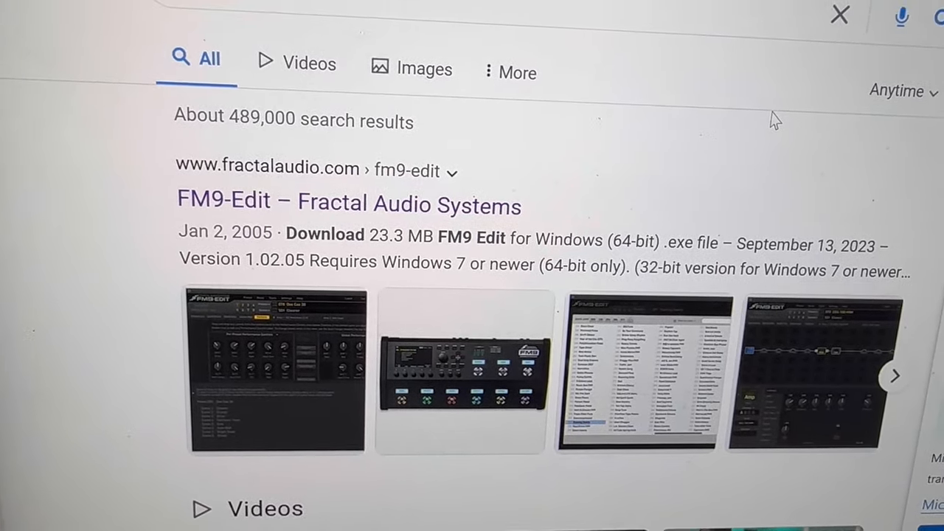
Open the 'FM9-Edit – Fractal Audio Systems' search result and scroll down its page.
{"action": "scroll", "scroll_direction": "down", "scroll_amount": 3}
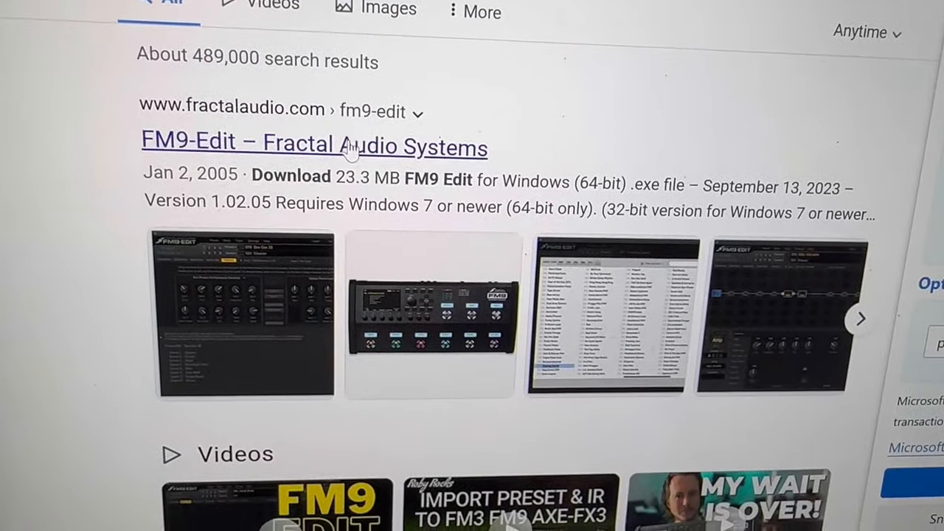
{"action": "left_click", "coordinate": [314, 143]}
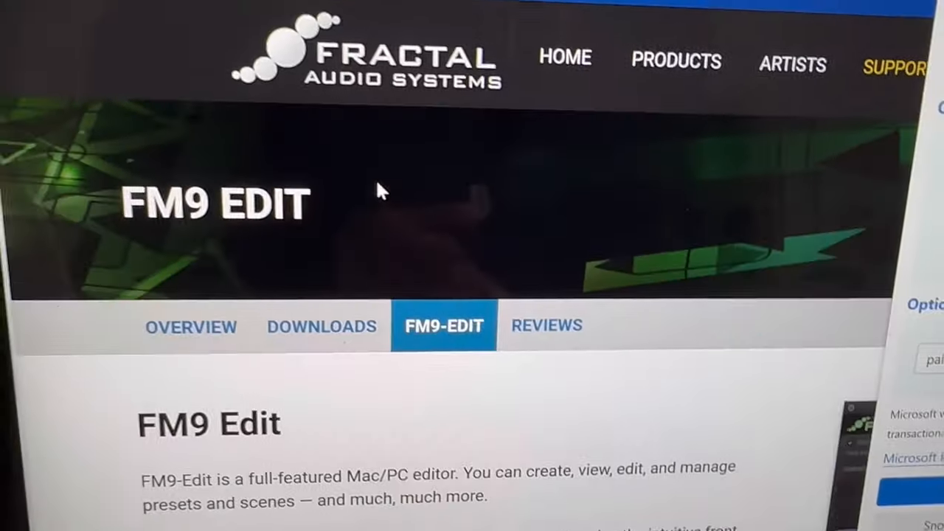
{"action": "scroll", "scroll_direction": "down", "scroll_amount": 3}
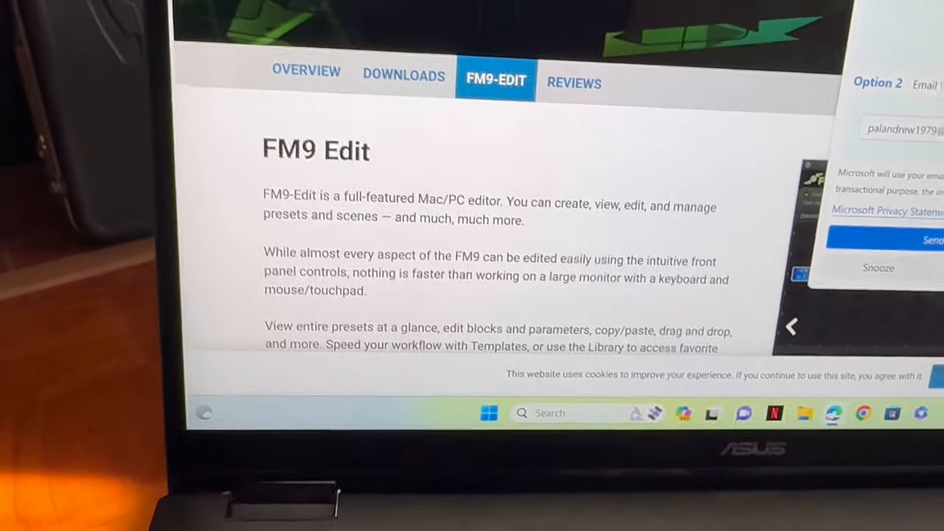
{"action": "scroll", "scroll_direction": "down", "scroll_amount": 3}
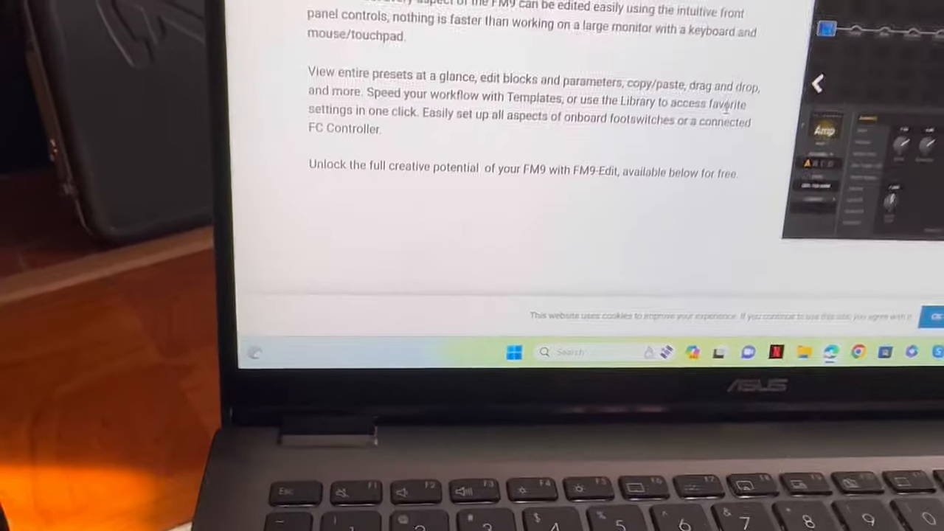
{"action": "scroll", "scroll_direction": "down", "scroll_amount": 3}
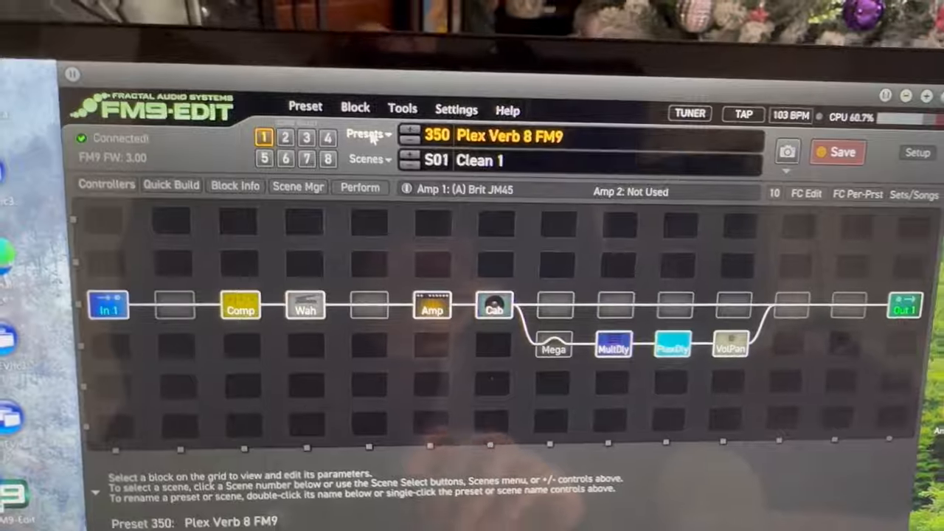
Open the Presets dropdown beside the preset name to list the stored presets.
{"action": "left_click", "coordinate": [367, 134]}
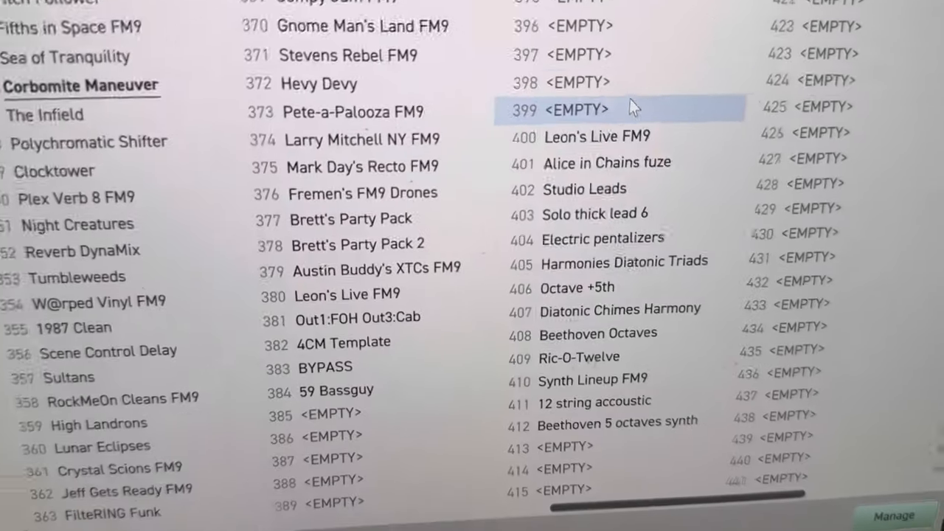
{"action": "left_click", "coordinate": [605, 146]}
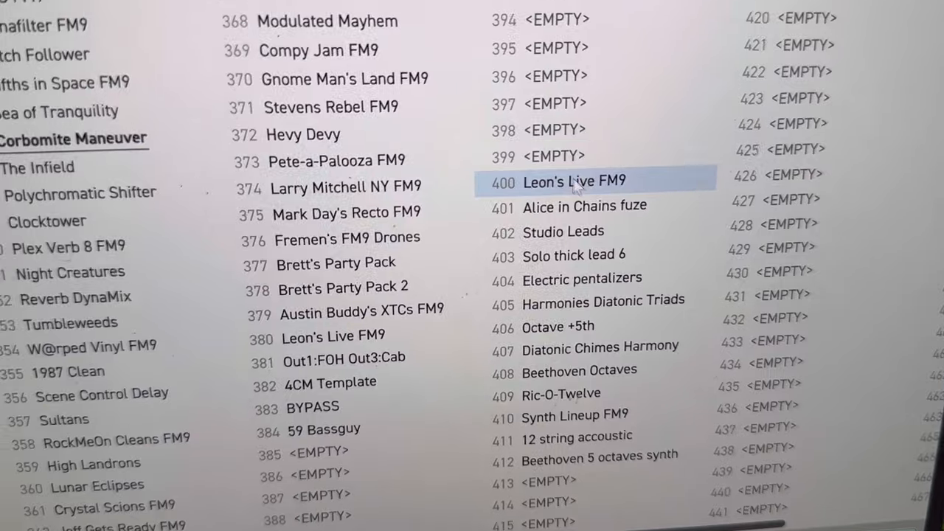
{"action": "scroll", "scroll_direction": "down", "scroll_amount": 3}
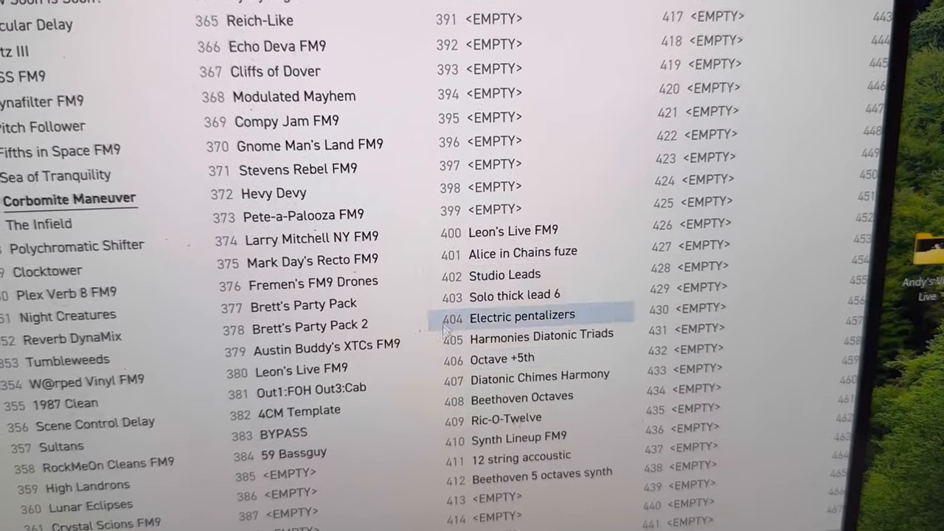
{"action": "scroll", "scroll_direction": "down", "scroll_amount": 3}
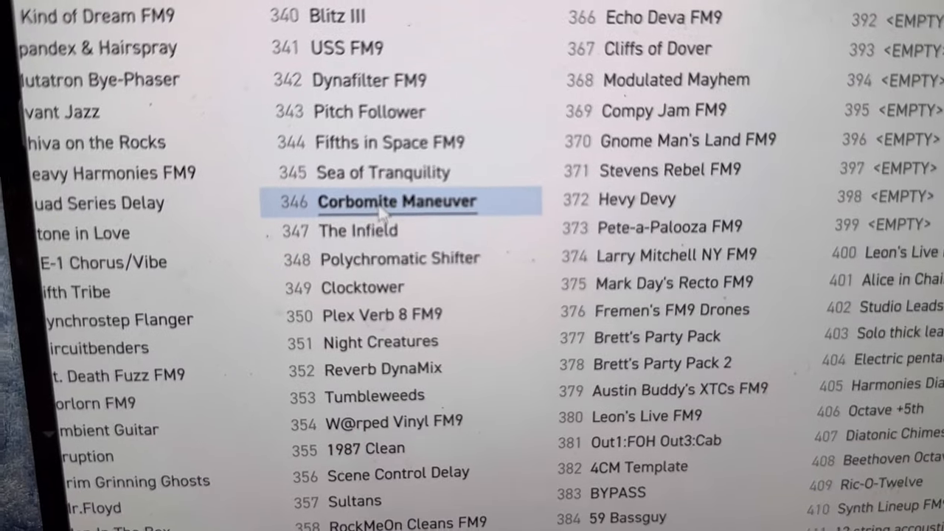
{"action": "scroll", "scroll_direction": "down", "scroll_amount": 3}
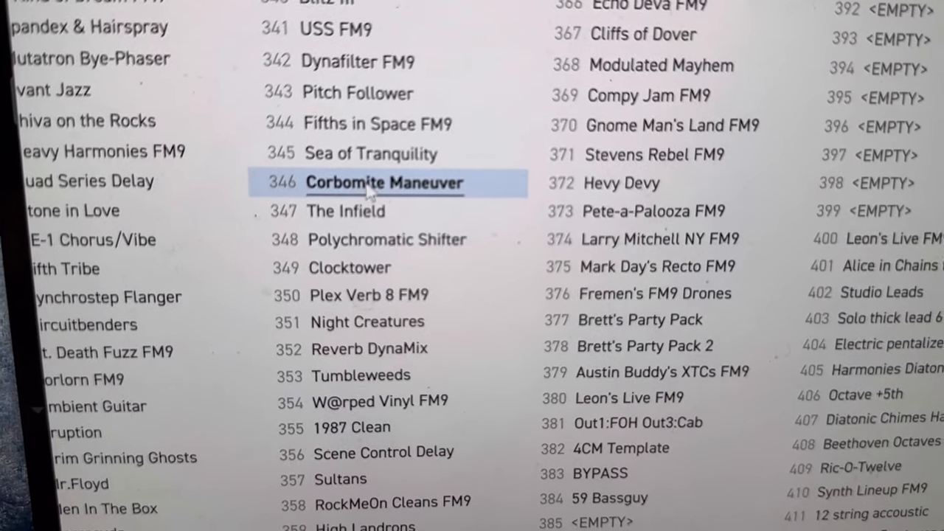
{"action": "scroll", "scroll_direction": "down", "scroll_amount": 3}
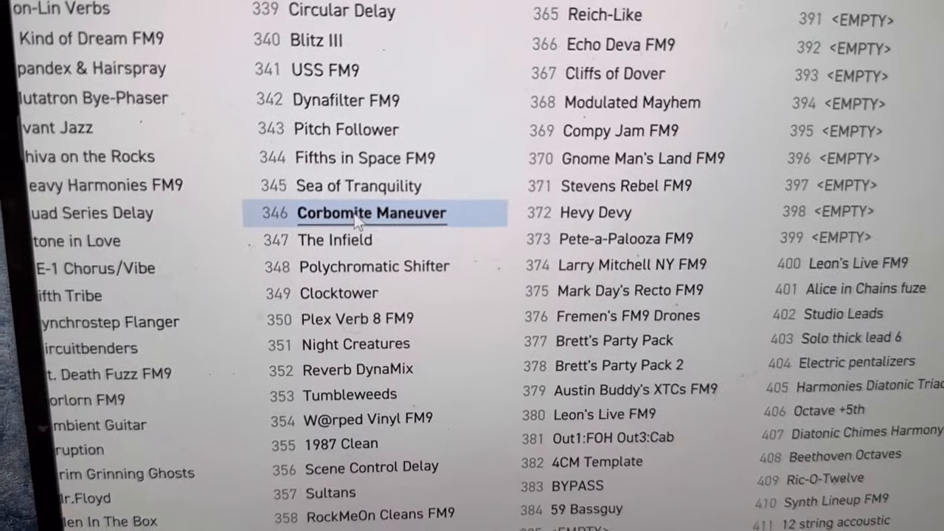
{"action": "scroll", "scroll_direction": "down", "scroll_amount": 3}
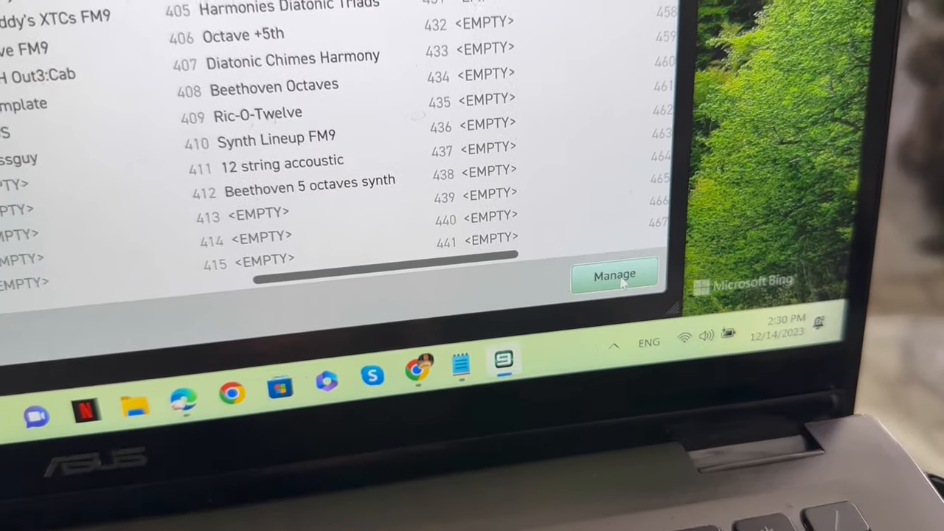
Copy preset 346 Corbomite Maneuver into empty slot 413 and save to the FM9.
{"action": "left_click", "coordinate": [614, 274]}
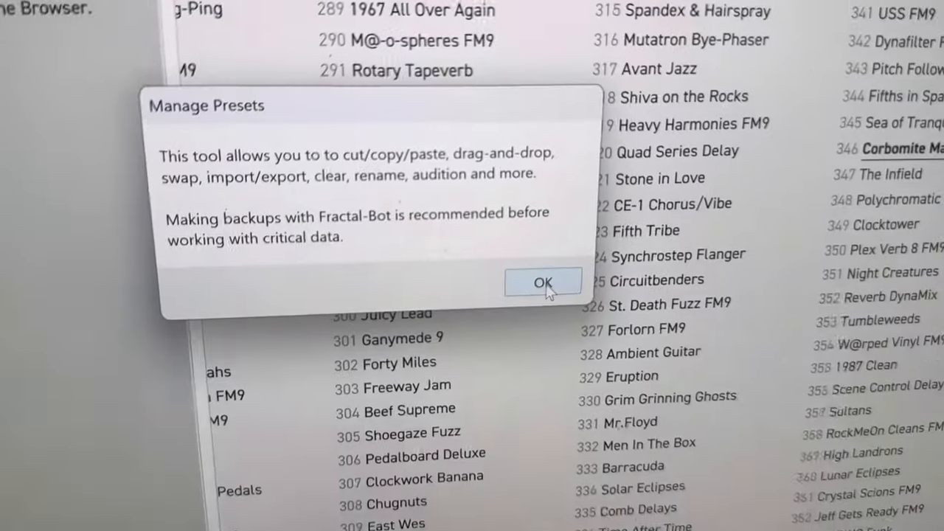
{"action": "left_click", "coordinate": [543, 282]}
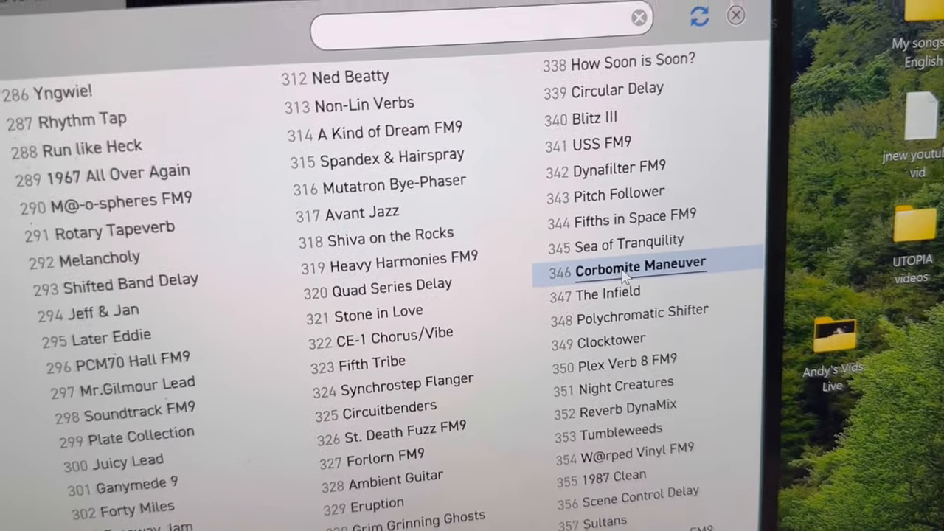
{"action": "right_click", "coordinate": [640, 263]}
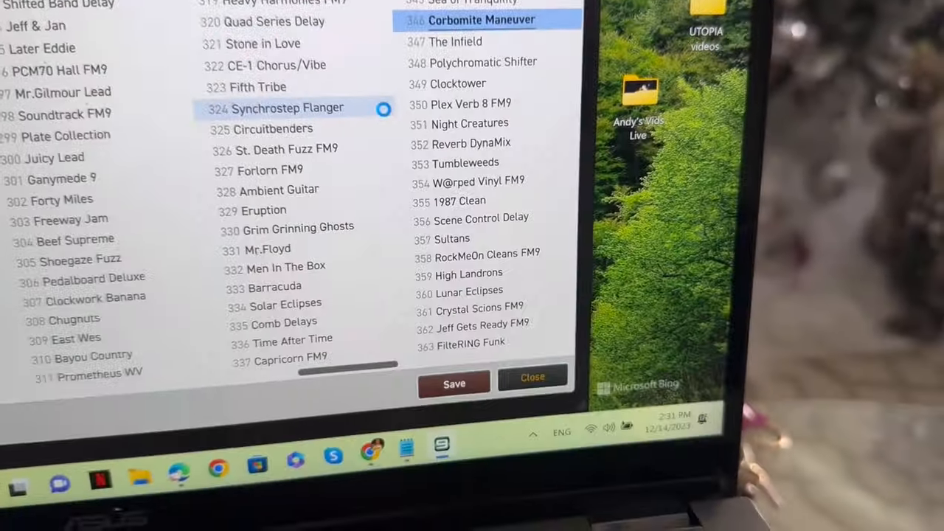
{"action": "scroll", "scroll_direction": "down", "scroll_amount": 3}
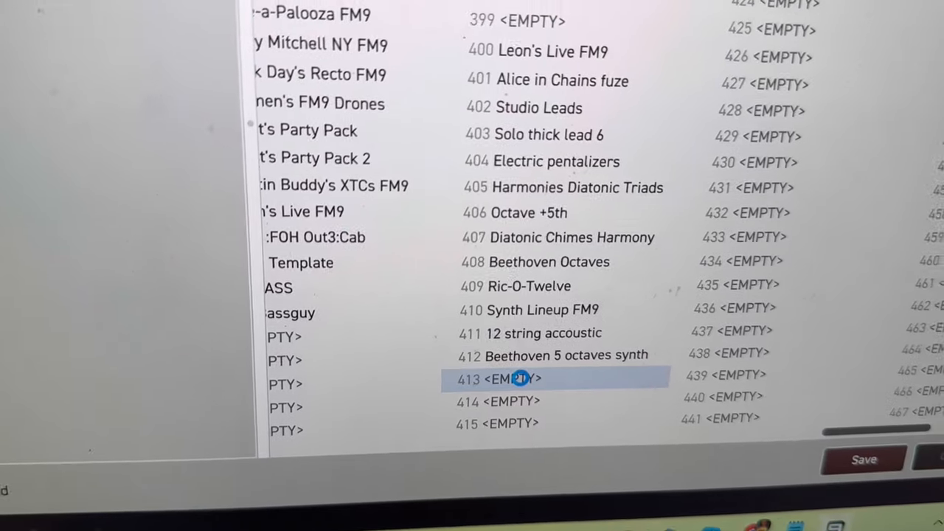
{"action": "right_click", "coordinate": [516, 378]}
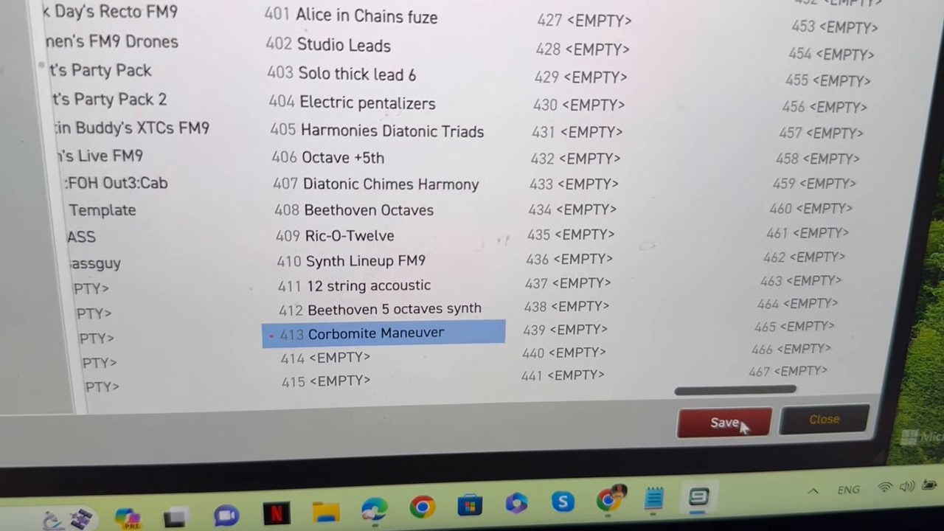
{"action": "left_click", "coordinate": [725, 422]}
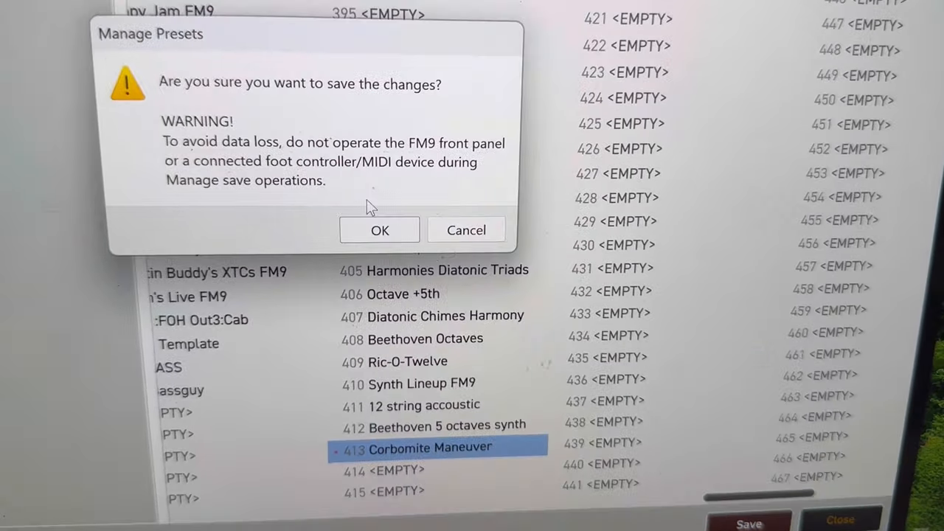
{"action": "left_click", "coordinate": [379, 229]}
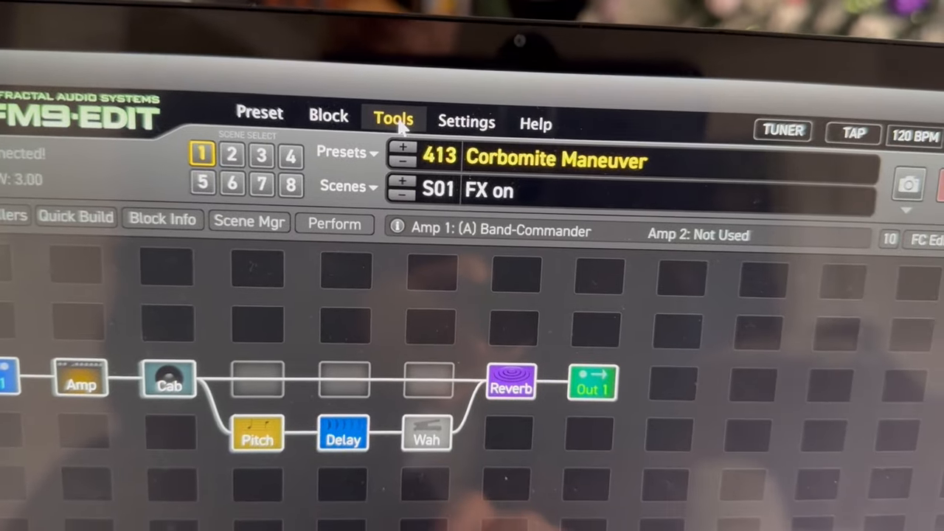
Open Tools > Preset Manager and view options for the Polychromatic Shifter preset.
{"action": "left_click", "coordinate": [393, 119]}
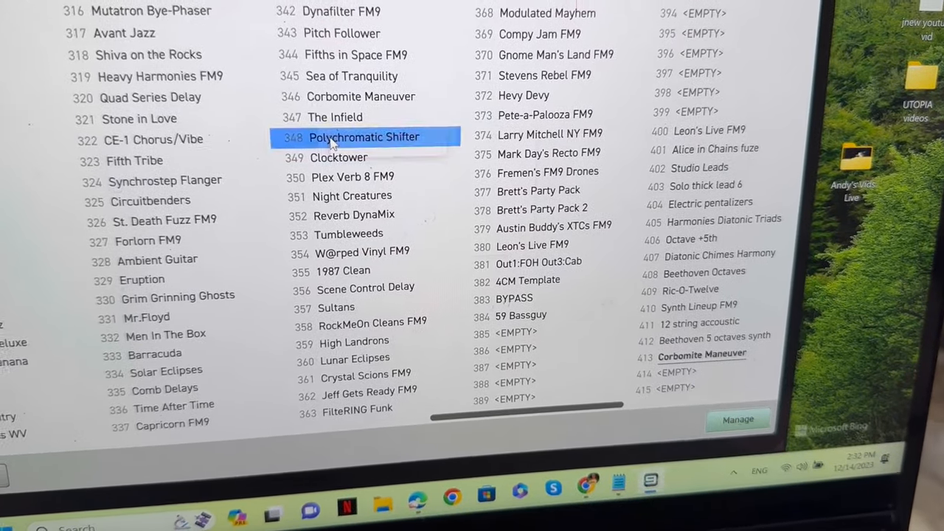
{"action": "right_click", "coordinate": [364, 137]}
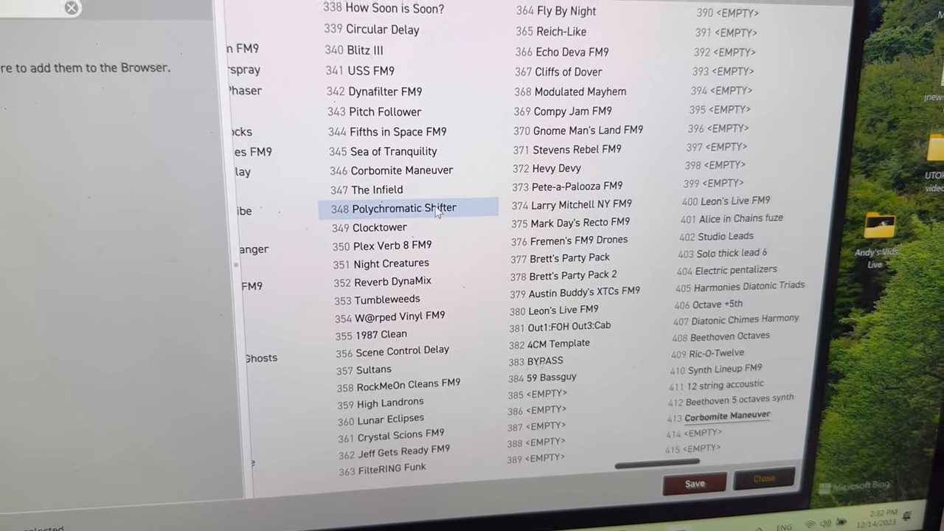
{"action": "right_click", "coordinate": [404, 208]}
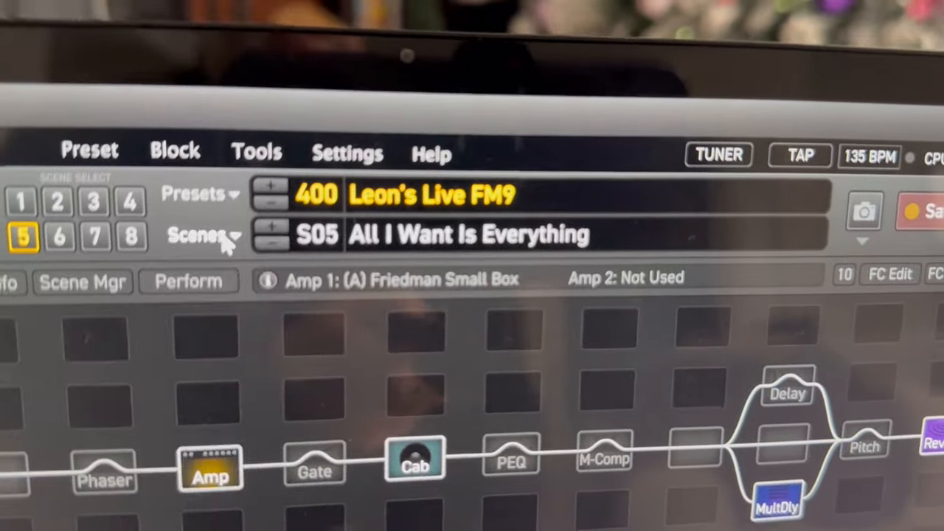
Show Leon's Live FM9's scene list, Sensitive Sundays through All I Want Is Everything.
{"action": "left_click", "coordinate": [216, 234]}
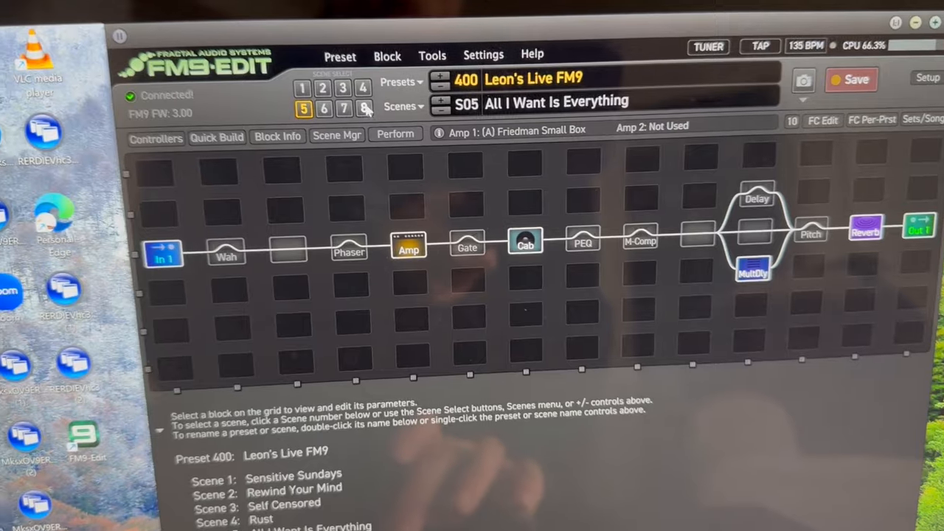
{"action": "left_click", "coordinate": [363, 108]}
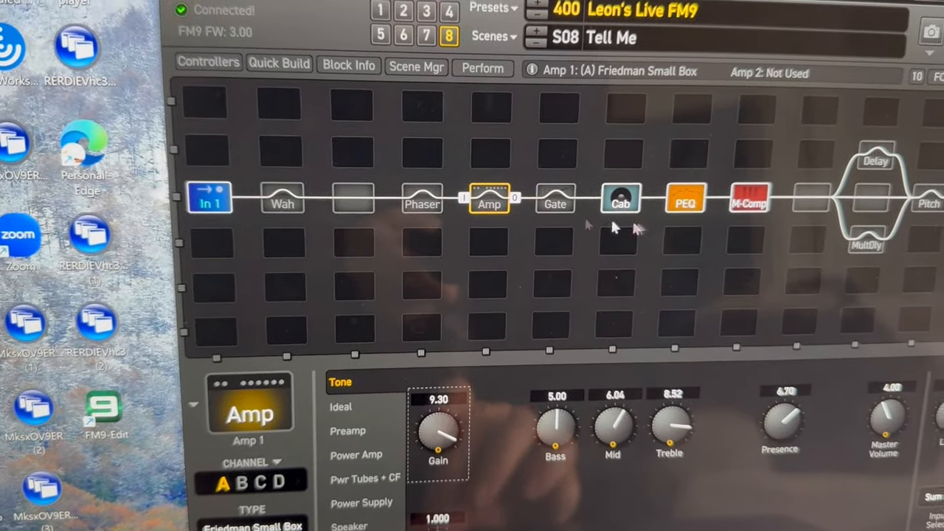
Show the Quick Build block palette beneath the grid for scene 8.
{"action": "left_click", "coordinate": [279, 64]}
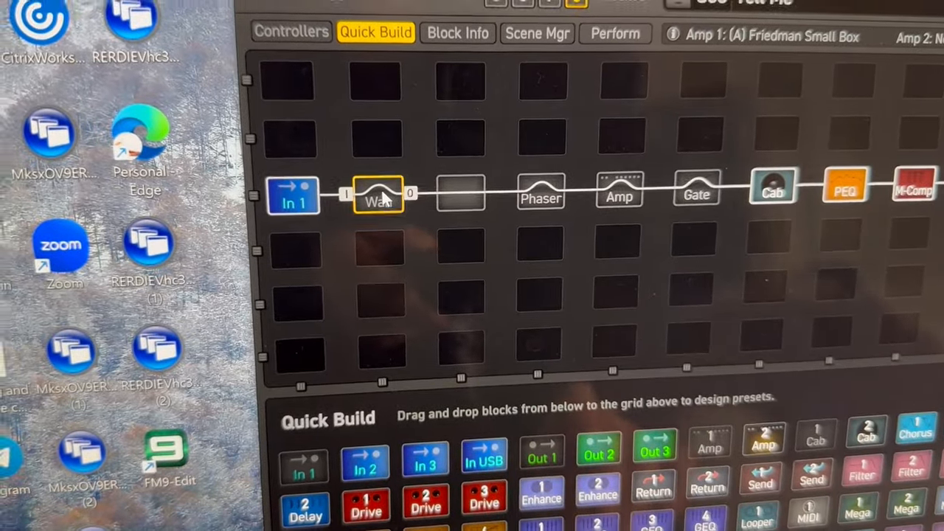
Delete the Wah block after the input using Edit > Delete Block.
{"action": "right_click", "coordinate": [378, 193]}
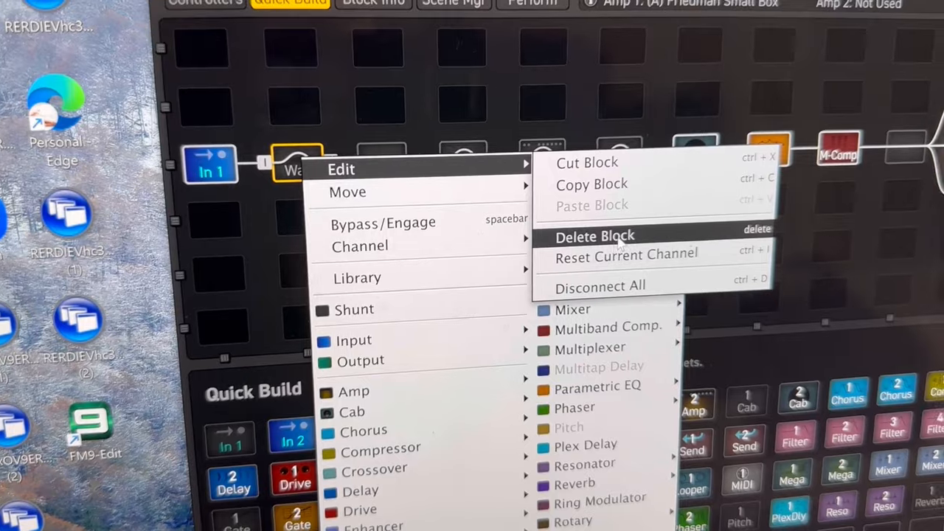
{"action": "left_click", "coordinate": [594, 236]}
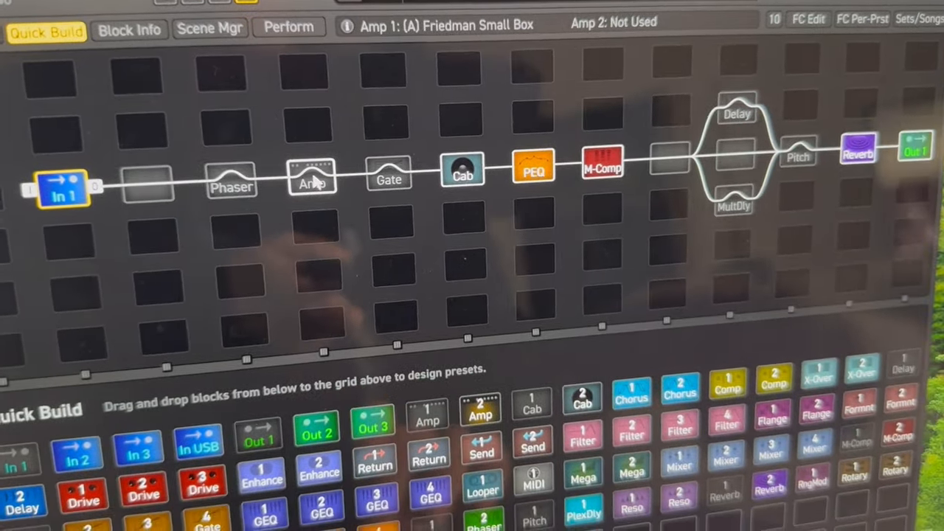
Bring up the Amp block's options, then reload preset 400 Leon's Live FM9.
{"action": "right_click", "coordinate": [312, 179]}
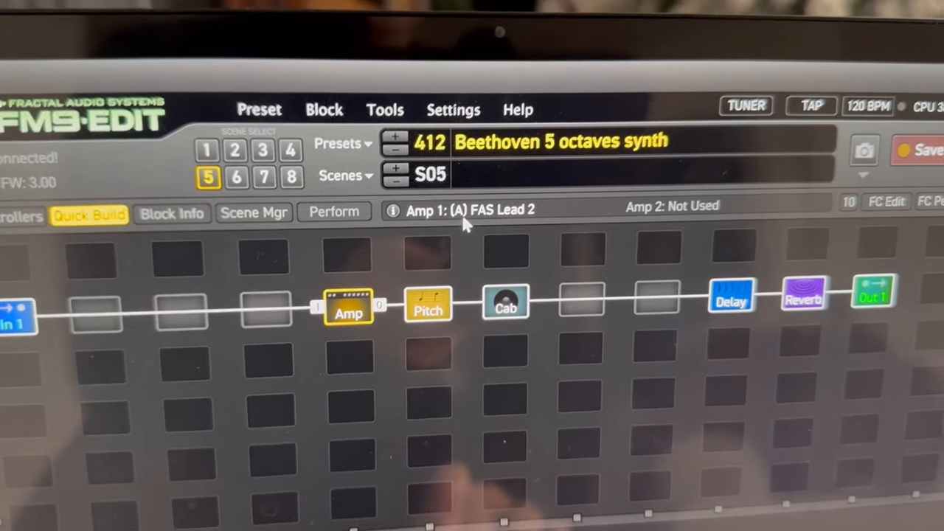
{"action": "left_click", "coordinate": [342, 143]}
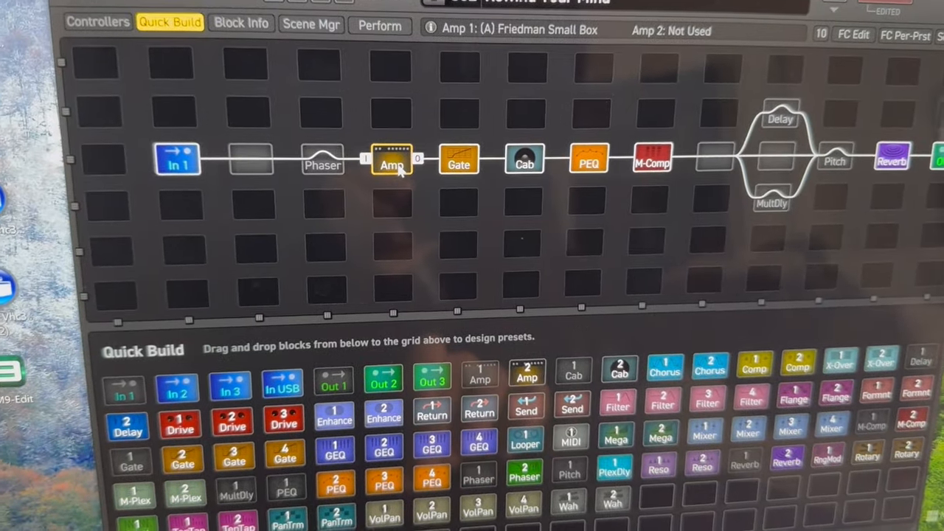
Check the Friedman amp's options, then view scenes 3 Self Censored, 4 Rust and later ones.
{"action": "right_click", "coordinate": [392, 161]}
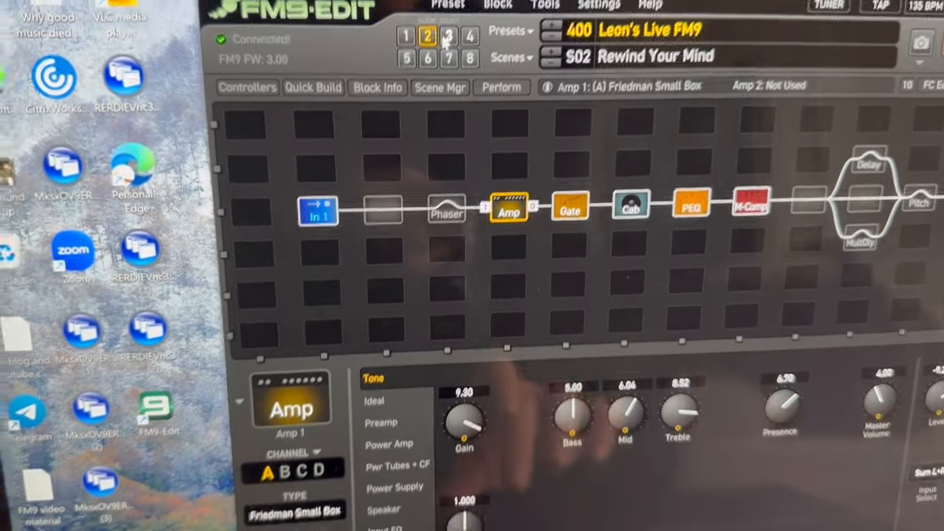
{"action": "left_click", "coordinate": [450, 37]}
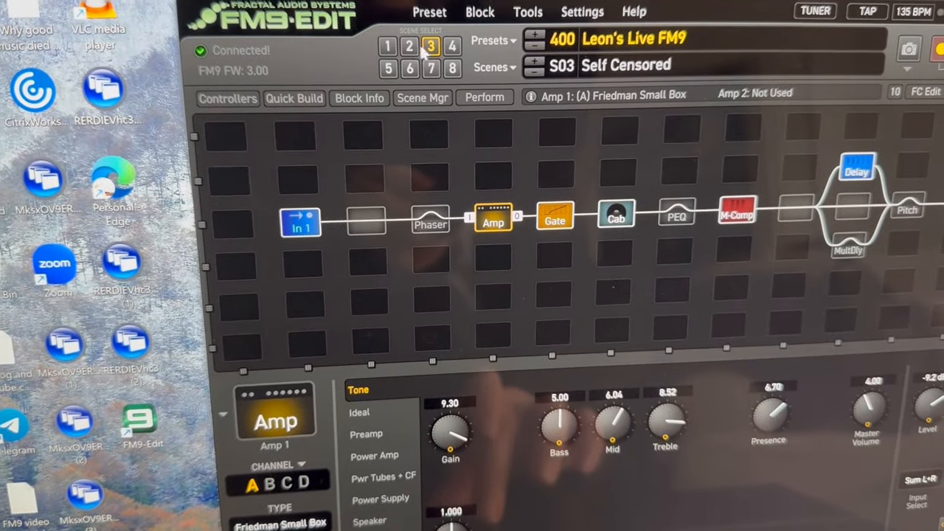
{"action": "left_click", "coordinate": [409, 47]}
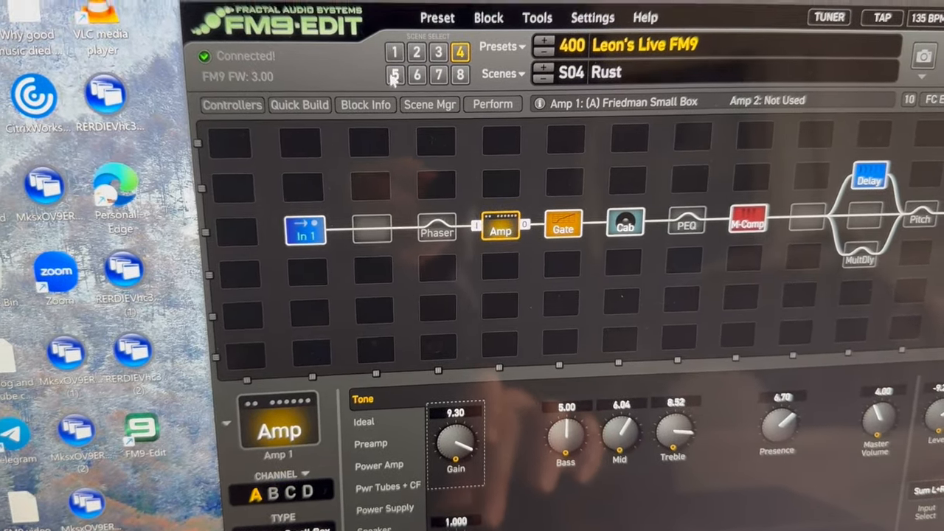
{"action": "left_click", "coordinate": [395, 76]}
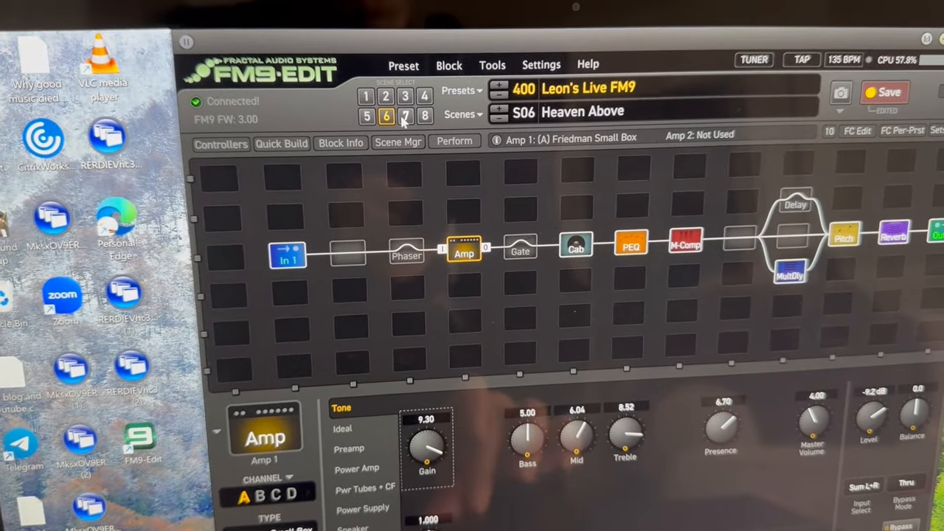
{"action": "left_click", "coordinate": [404, 116]}
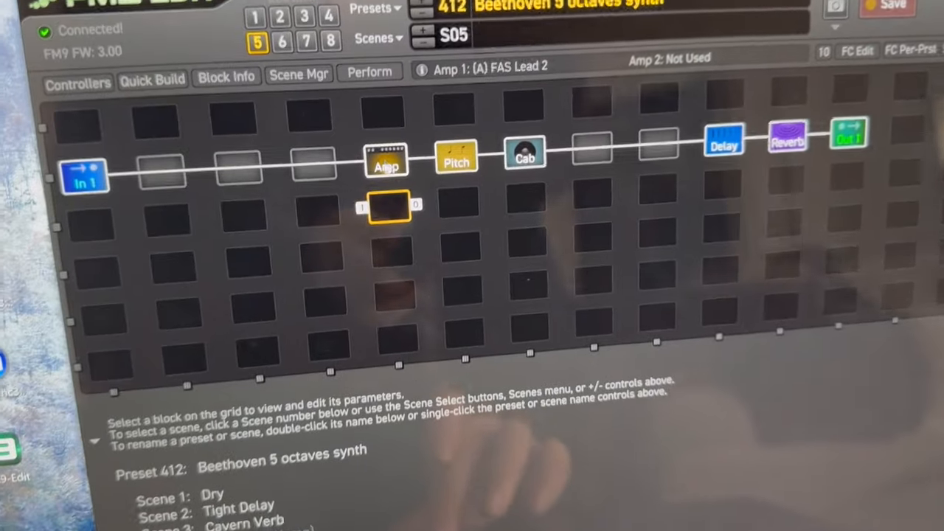
Switch the Beethoven preset's FAS Lead 2 Amp block to Channel C.
{"action": "right_click", "coordinate": [386, 163]}
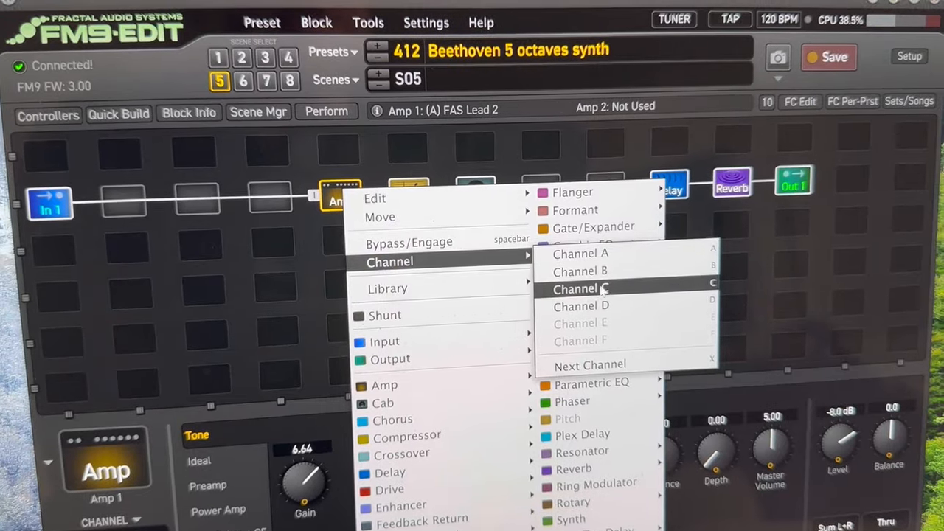
{"action": "left_click", "coordinate": [582, 289]}
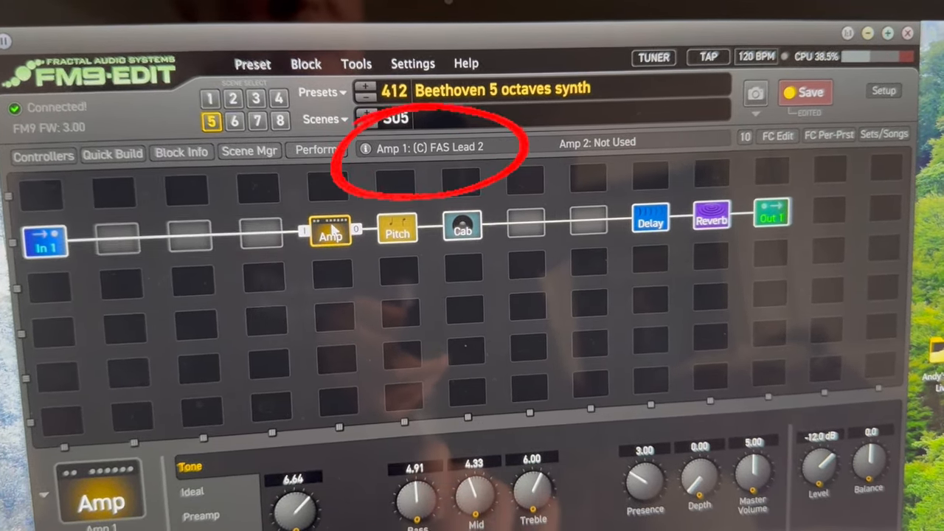
Save the amp's current channel to the library, declining the overwrite and using a new name.
{"action": "right_click", "coordinate": [331, 232]}
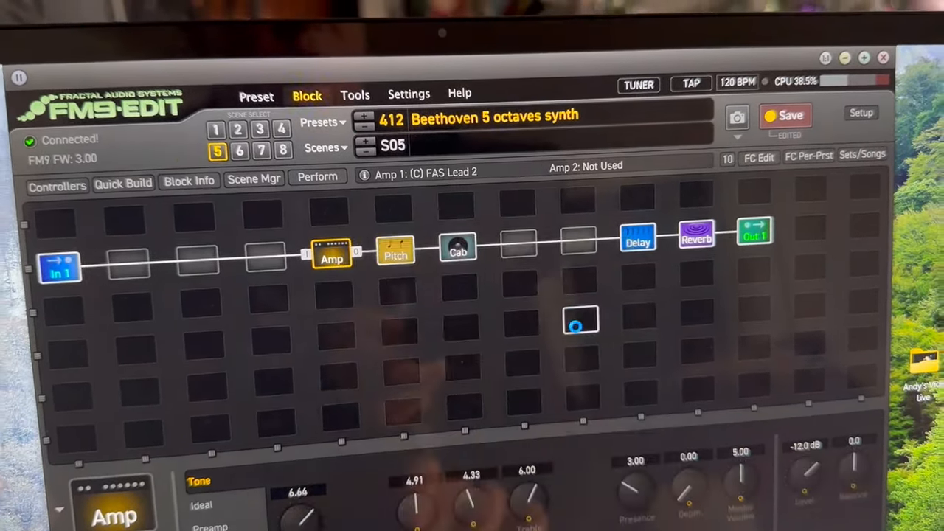
{"action": "left_click", "coordinate": [785, 116]}
{"action": "type", "text": "Beethoven 5 octaves amp"}
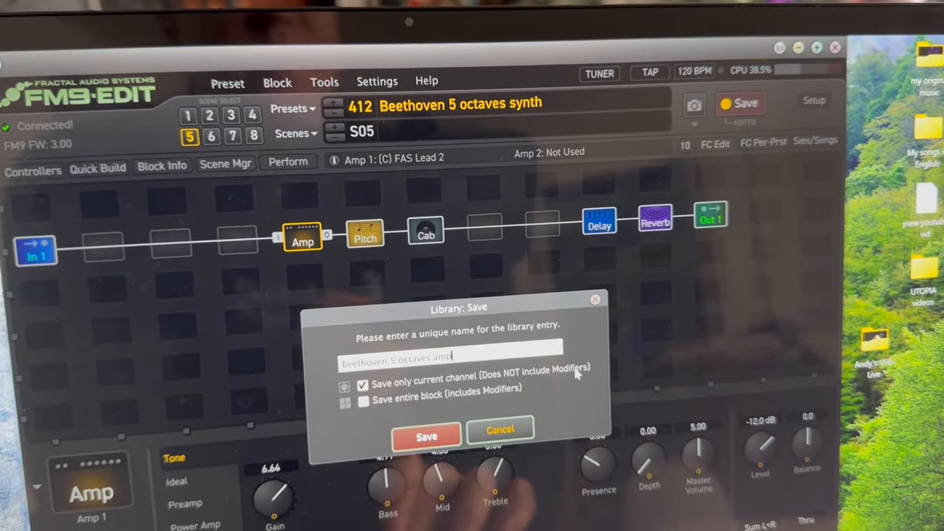
{"action": "left_click", "coordinate": [426, 434]}
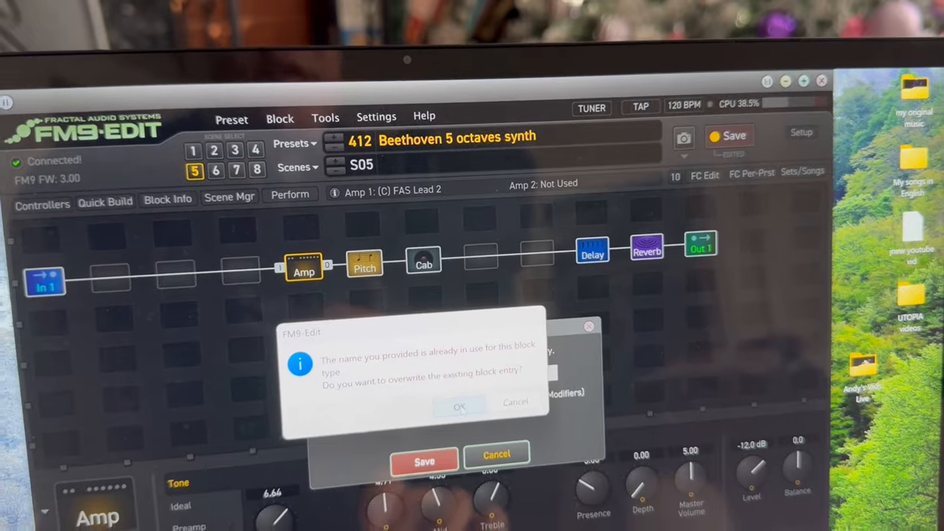
{"action": "left_click", "coordinate": [514, 402]}
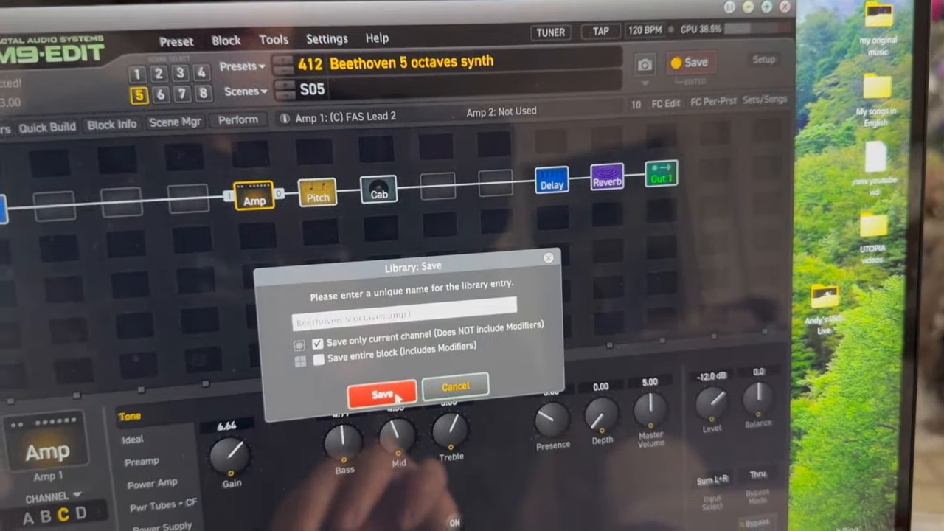
{"action": "left_click", "coordinate": [380, 393]}
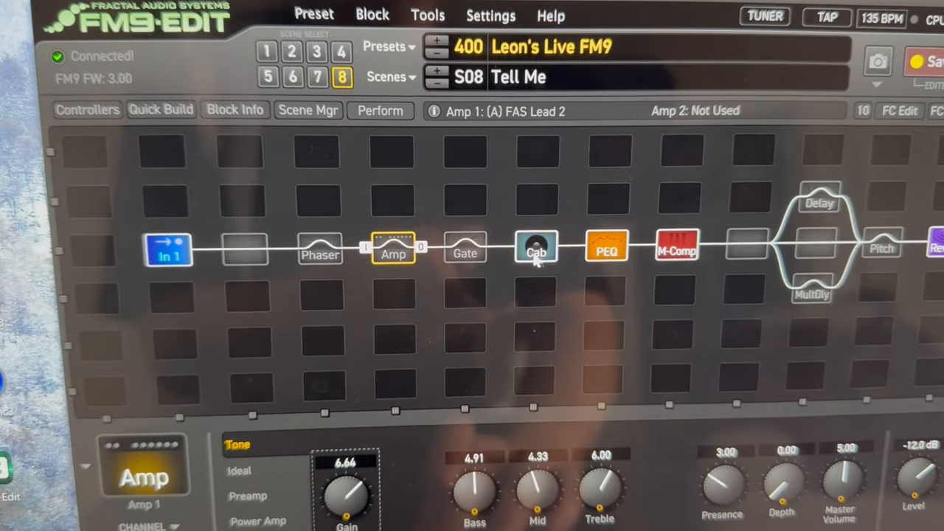
Inspect the Cab block in Leon's Live FM9 scene 8, Tell Me.
{"action": "left_click", "coordinate": [536, 250]}
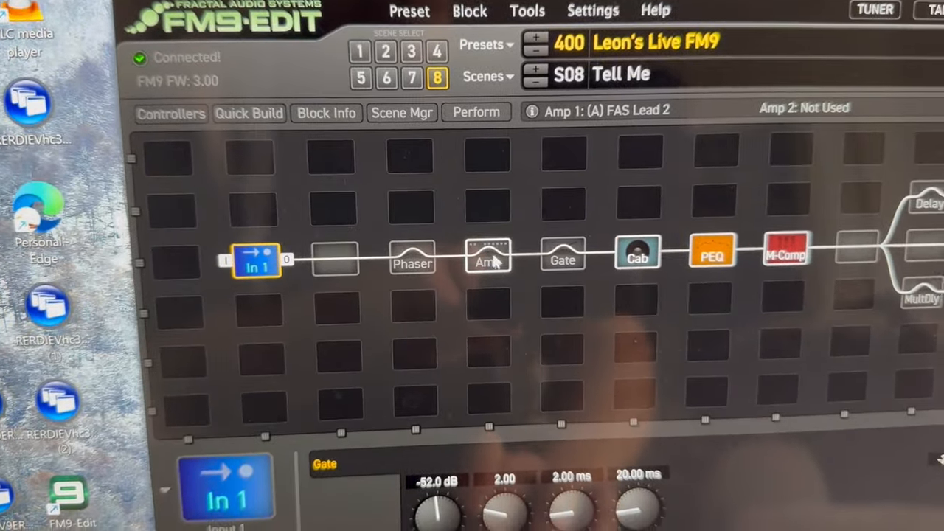
Delete the M-Comp multiband compressor block and select another leftover block for removal.
{"action": "right_click", "coordinate": [488, 260]}
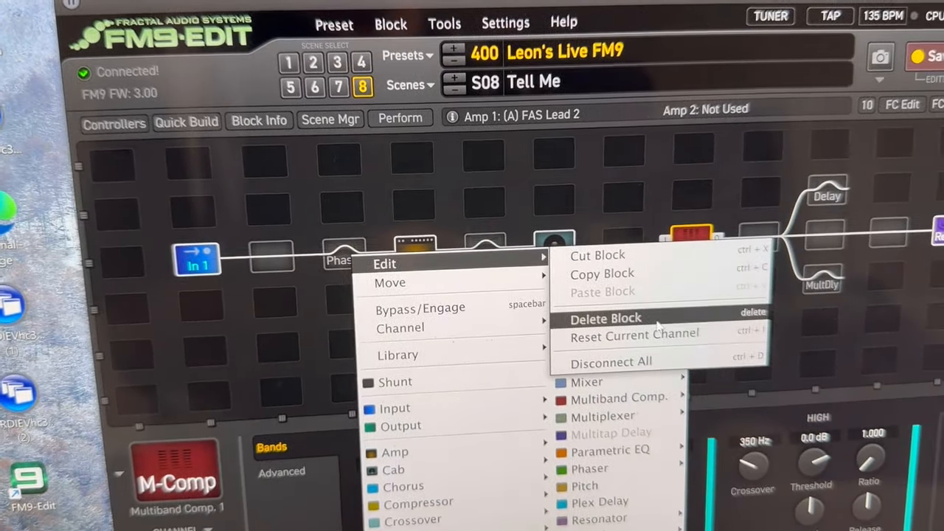
{"action": "left_click", "coordinate": [605, 318]}
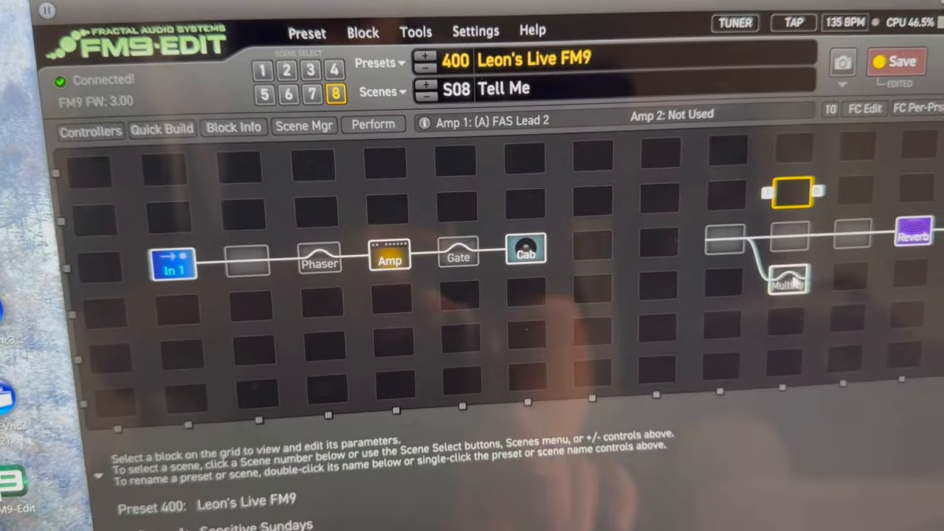
{"action": "right_click", "coordinate": [789, 280]}
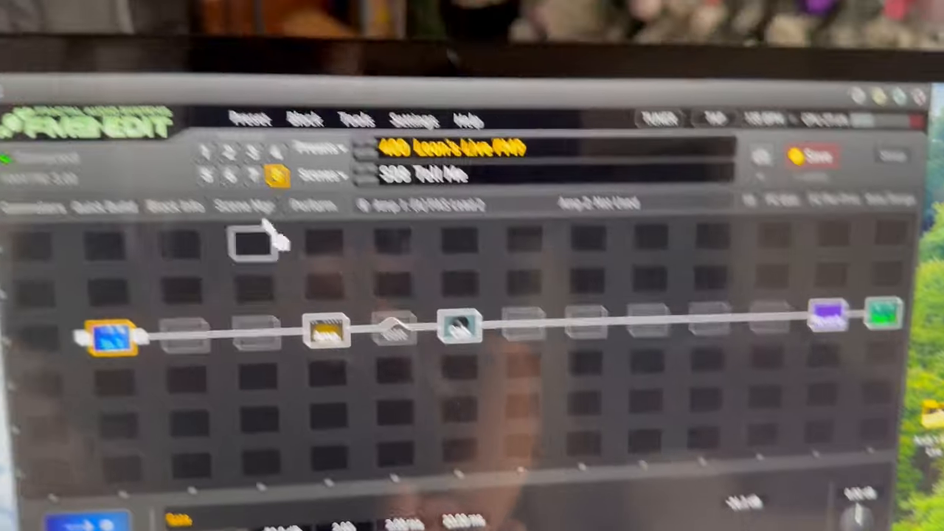
Save the edited Leon's Live FM9 preset and load the Beethoven 5 octaves synth preset.
{"action": "left_click", "coordinate": [305, 208]}
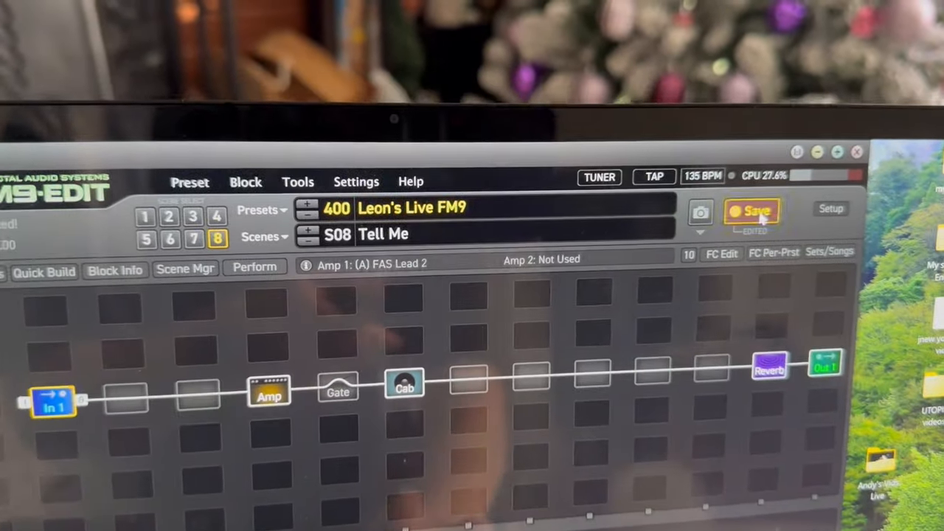
{"action": "left_click", "coordinate": [751, 212]}
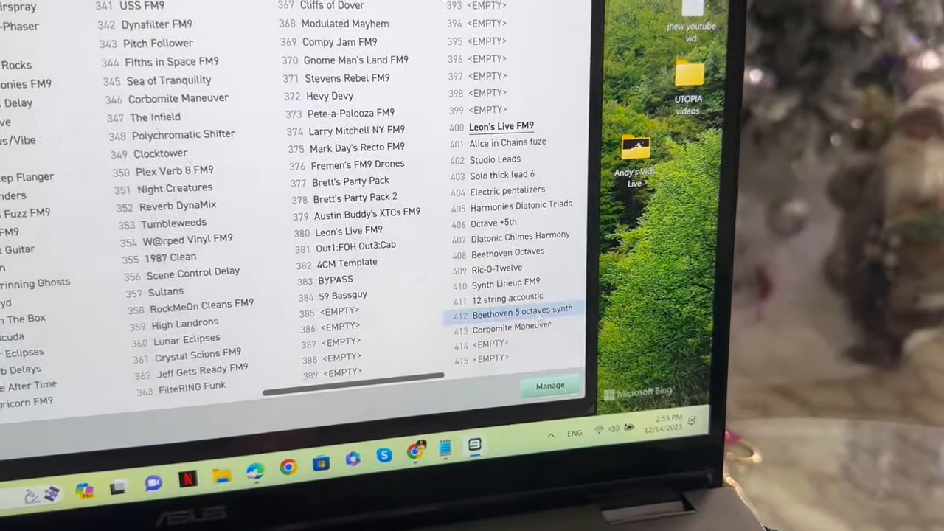
{"action": "double_click", "coordinate": [514, 309]}
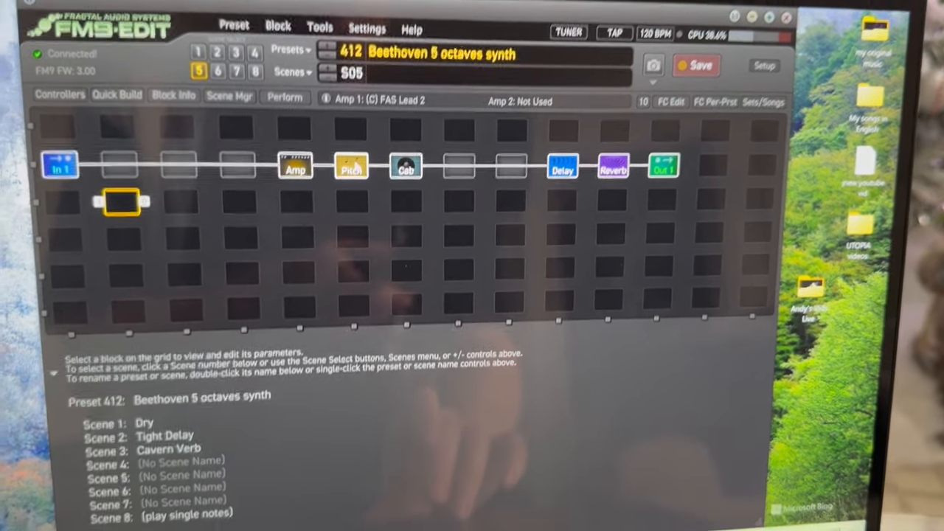
Save only the Pitch block's current channel to the library, overwriting the old entry.
{"action": "right_click", "coordinate": [351, 166]}
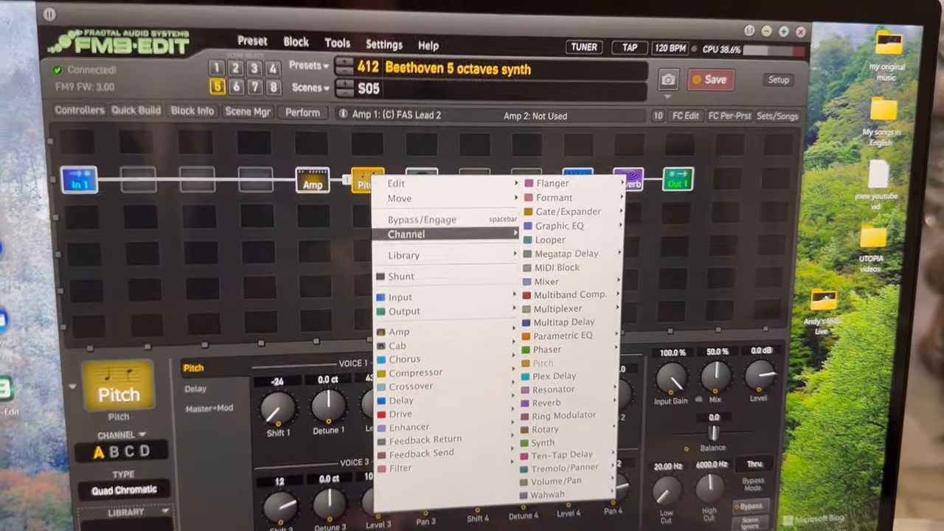
{"action": "left_click", "coordinate": [404, 248]}
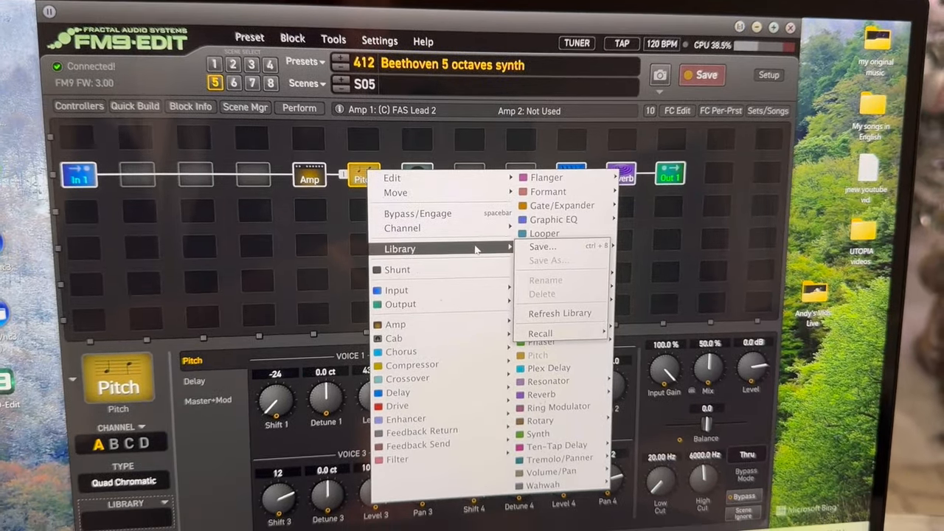
{"action": "left_click", "coordinate": [542, 246]}
{"action": "type", "text": "Beethoven 5 octaves pitch"}
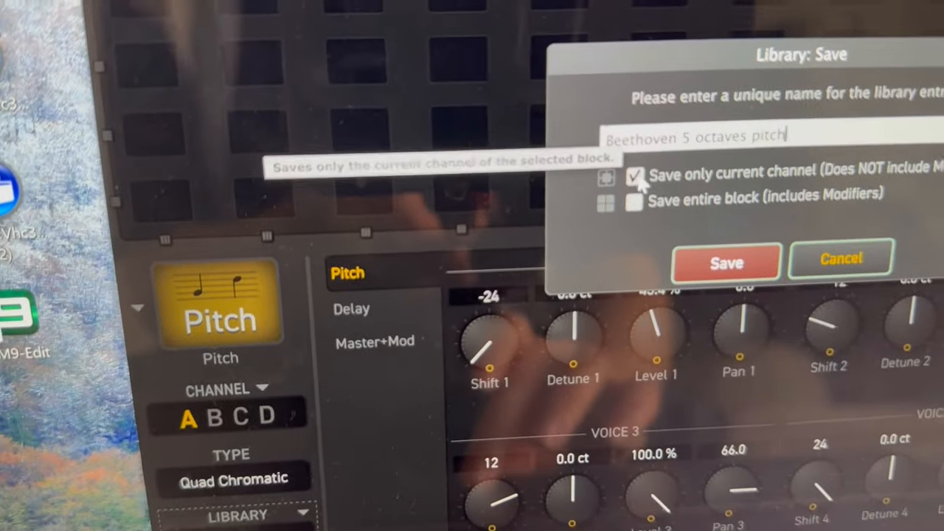
{"action": "left_click", "coordinate": [725, 262]}
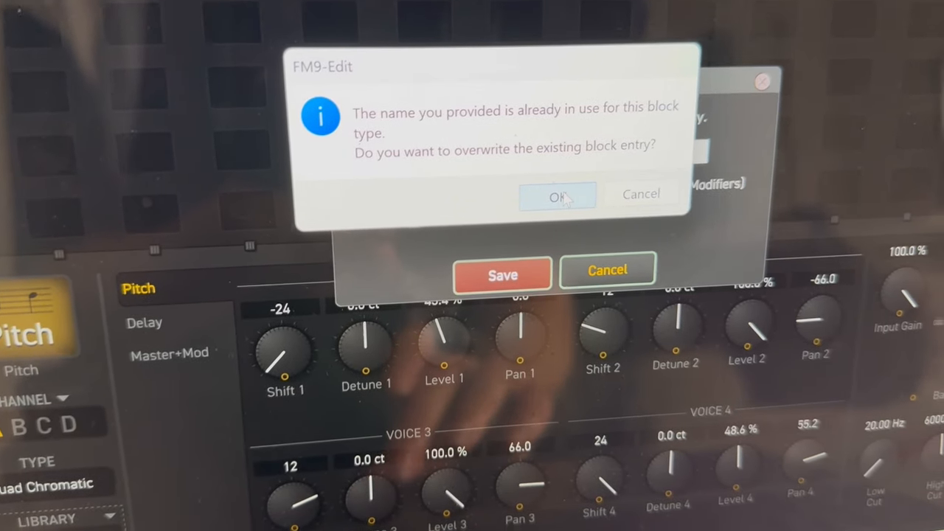
{"action": "left_click", "coordinate": [557, 196]}
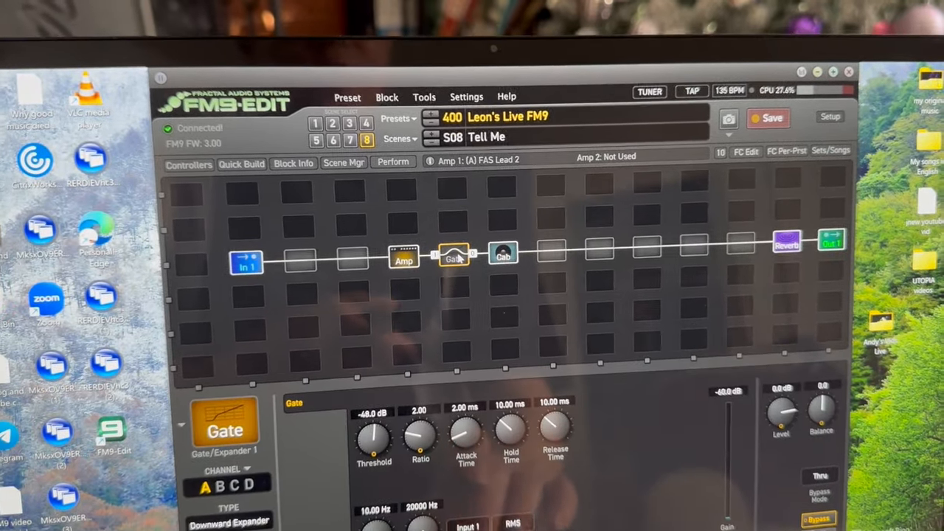
Delete the Gate block, then bring up actions for the empty slot after the Amp.
{"action": "right_click", "coordinate": [453, 258]}
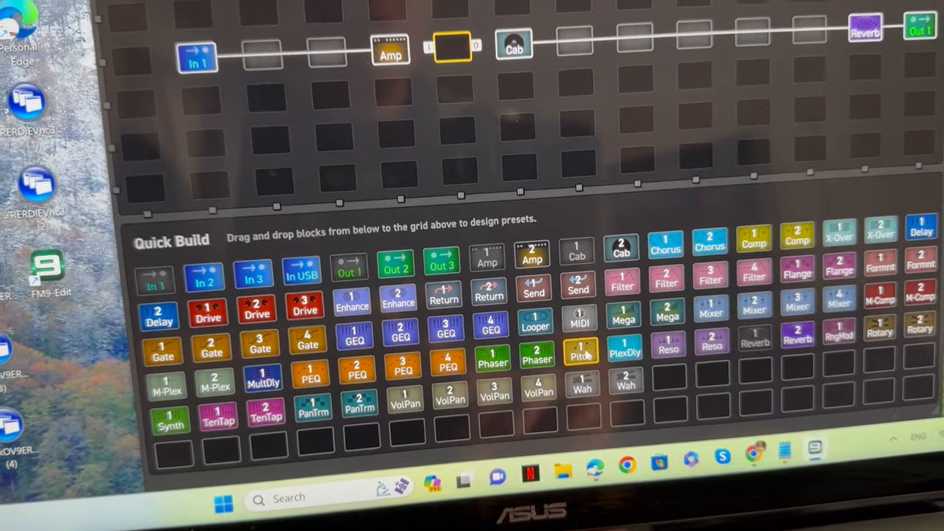
{"action": "right_click", "coordinate": [453, 46]}
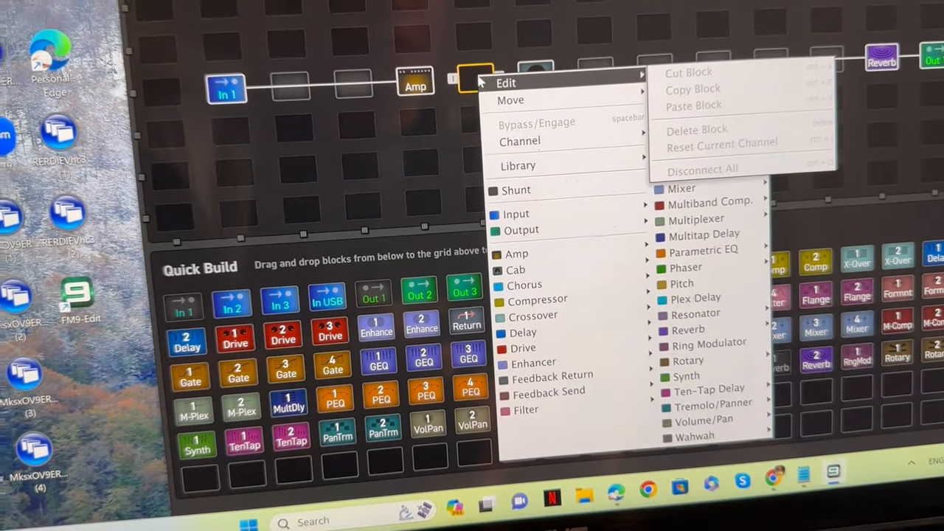